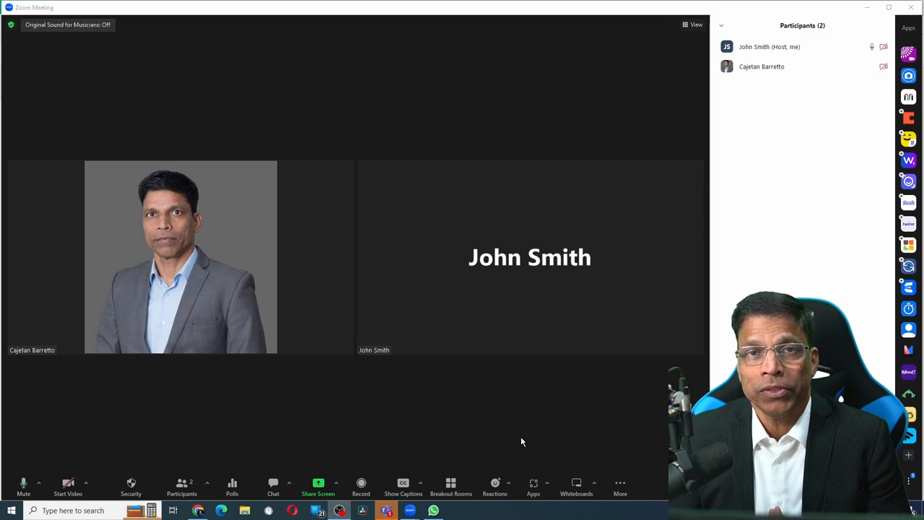
mouse_move(226, 441)
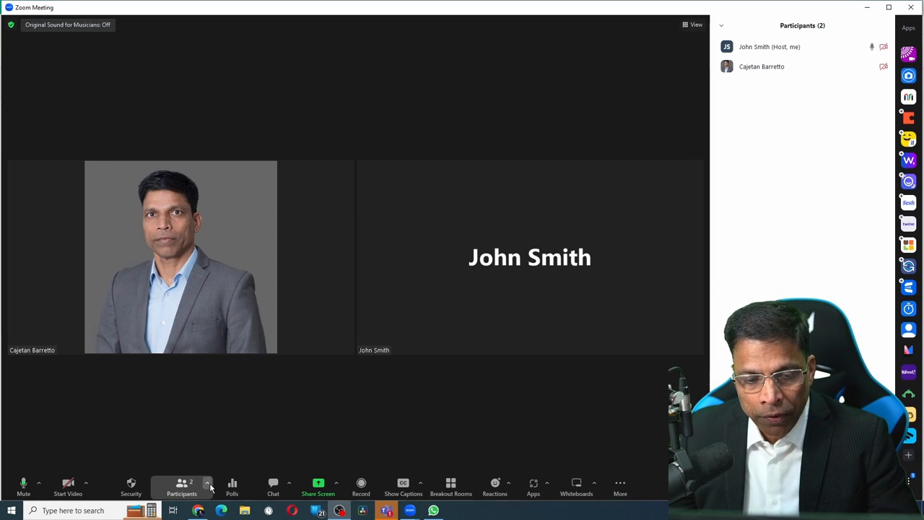
- Paste the Zoom meeting link into the Use Yoodlibot field and invite the bot to the call
click(208, 482)
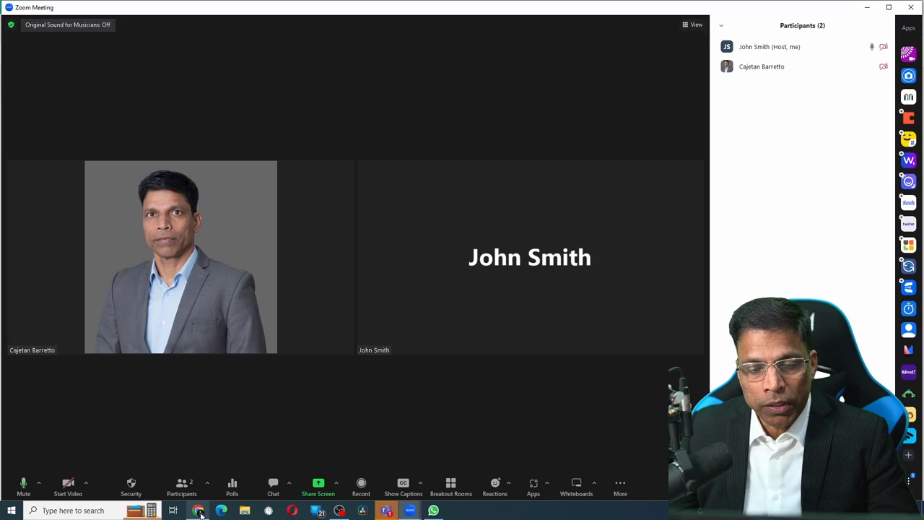
click(199, 511)
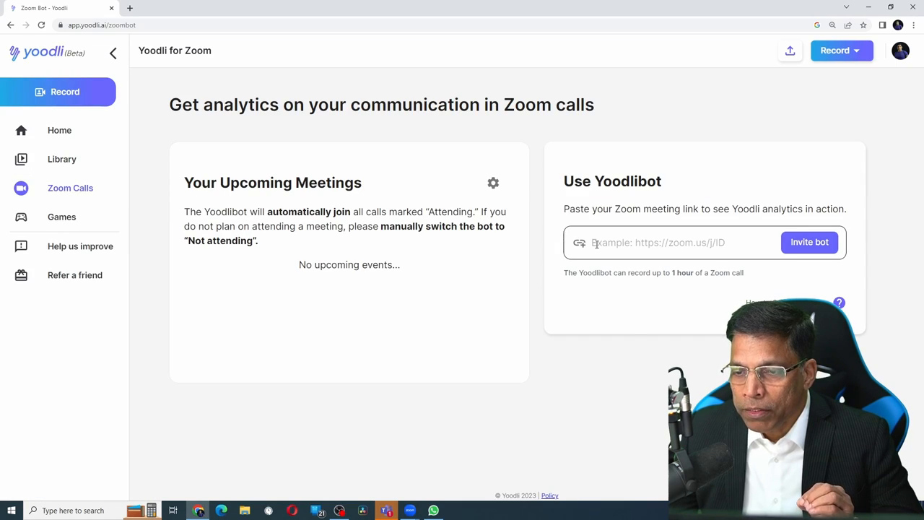
click(678, 242)
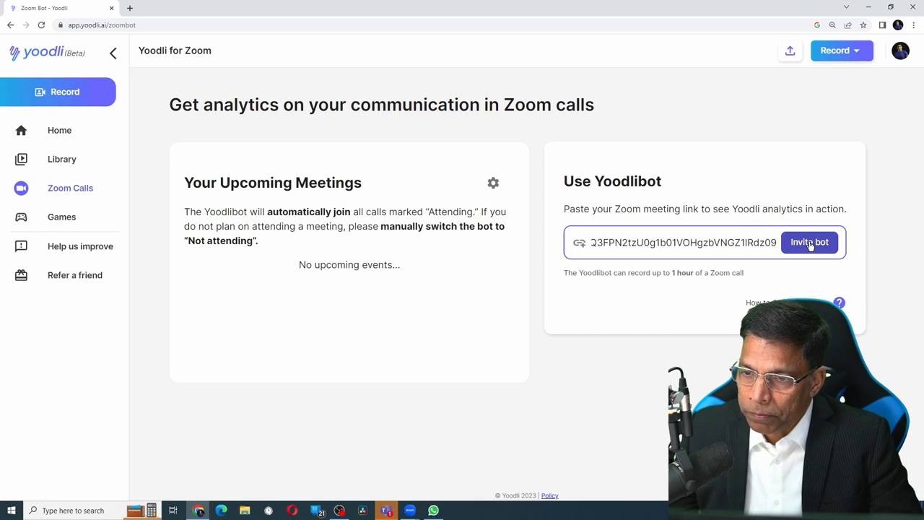
click(808, 242)
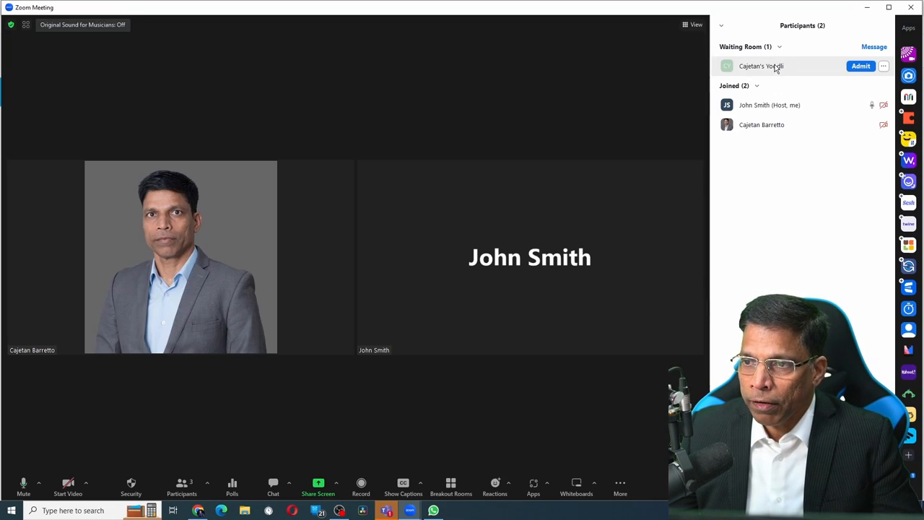
mouse_move(829, 72)
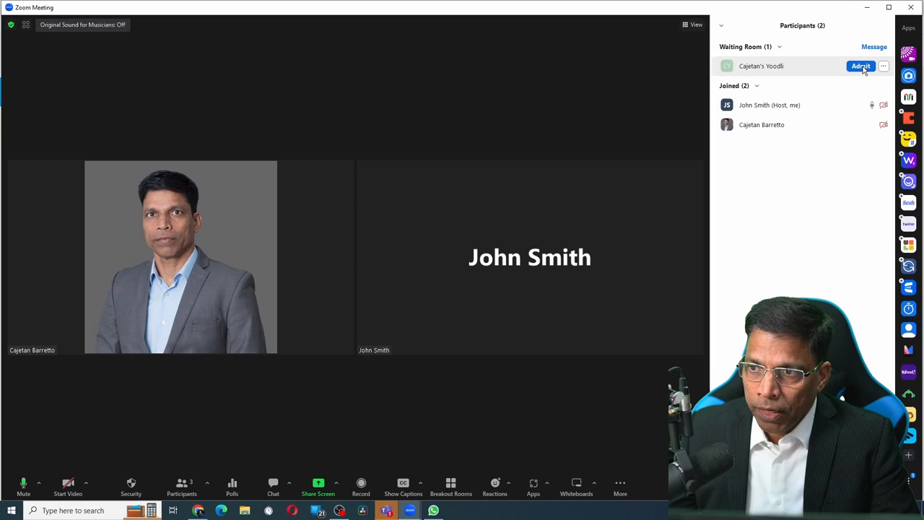
- Admit the Yoodli bot from Zoom's waiting room so it joins and starts recording
click(878, 66)
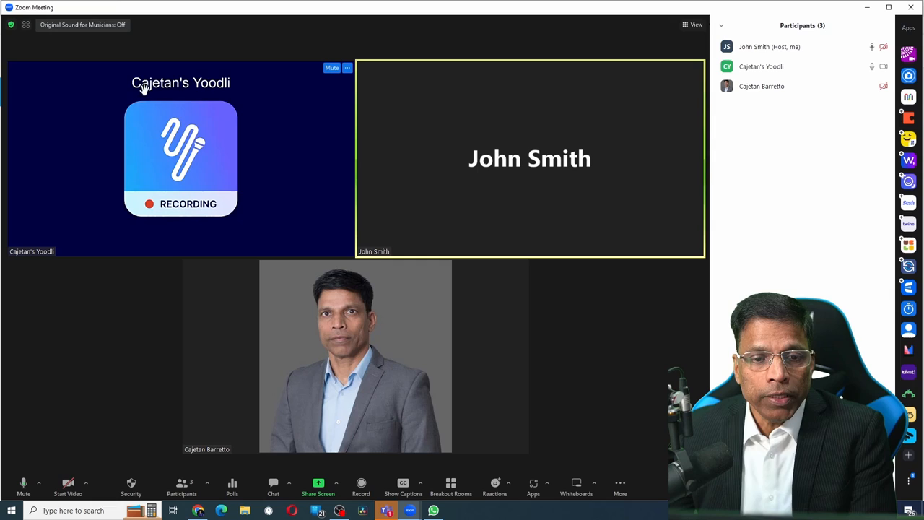
mouse_move(63, 179)
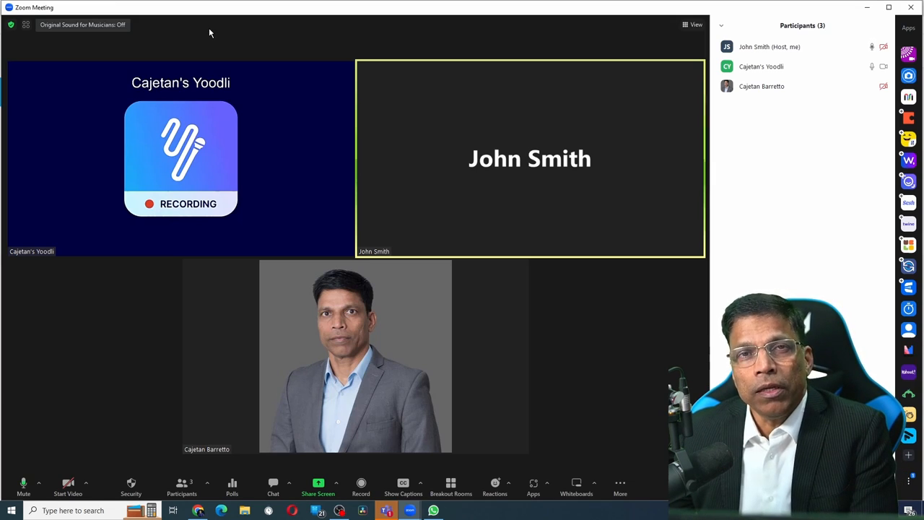
mouse_move(261, 139)
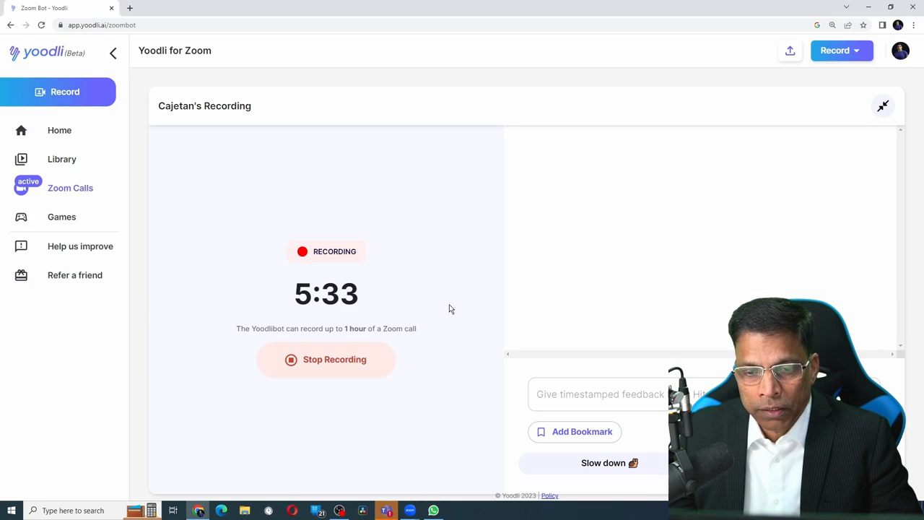
mouse_move(347, 451)
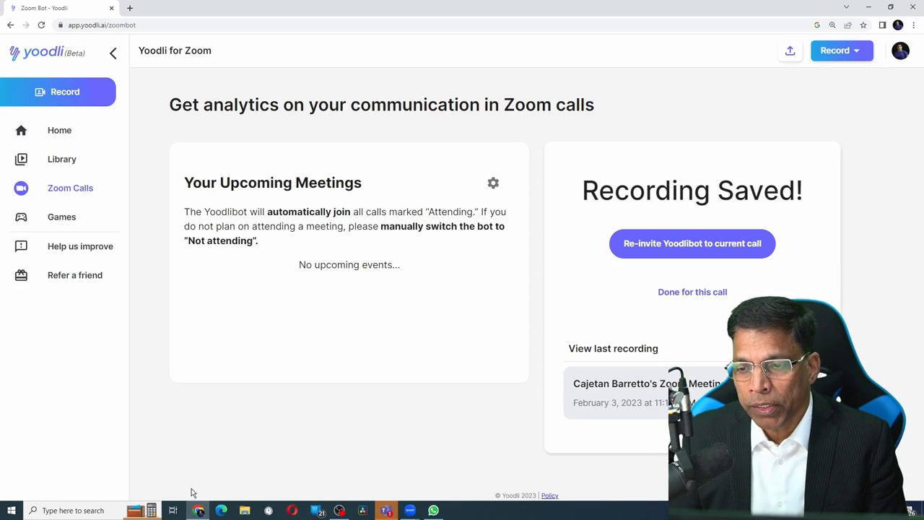
mouse_move(592, 300)
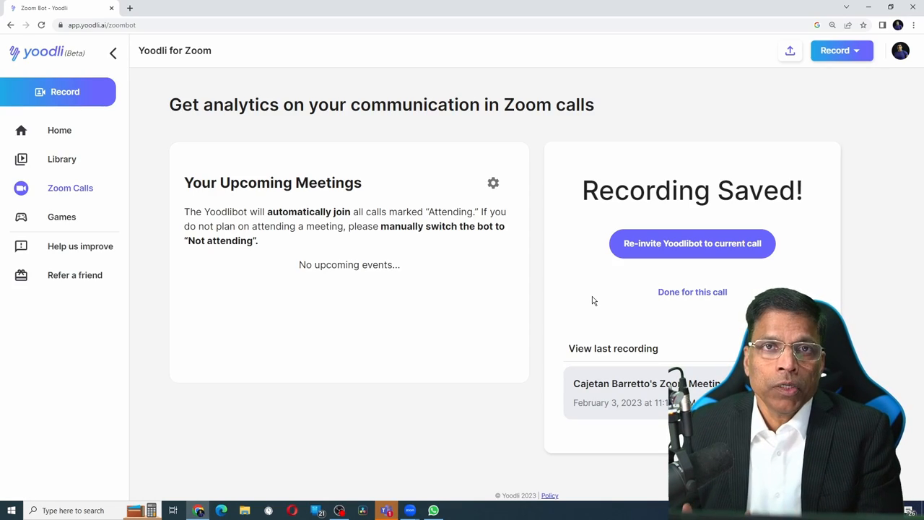
mouse_move(626, 229)
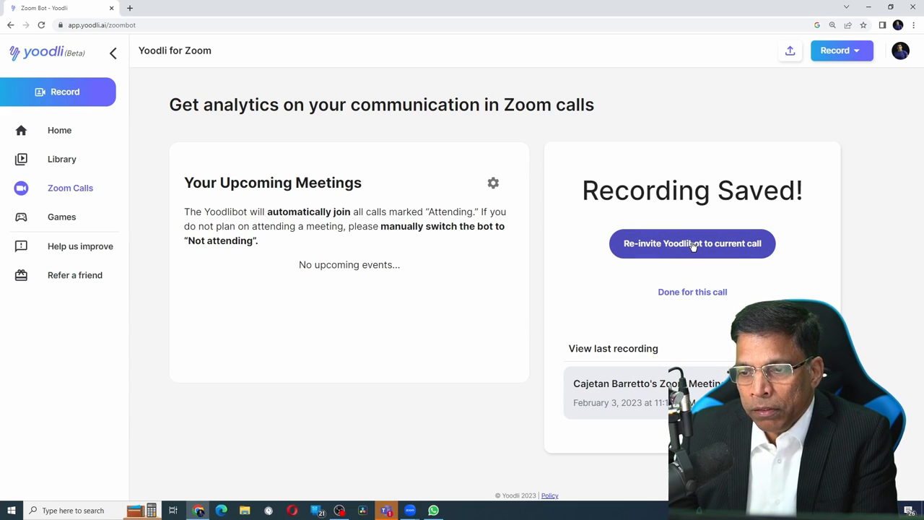
mouse_move(666, 302)
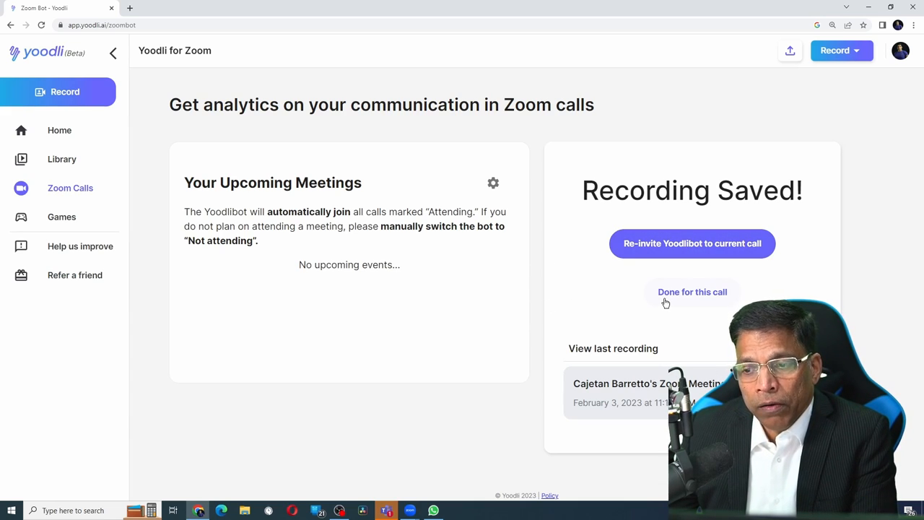
- Mark the saved recording as done for this call, returning to the invite-the-bot form
click(692, 291)
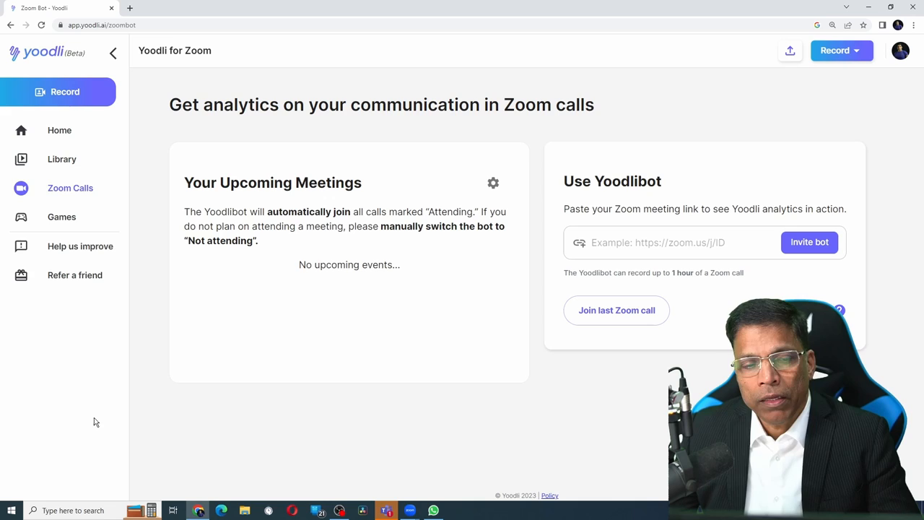
- From the Library's My Recordings, load the ASSP Kuwait Toastmasters Meeting 28-01-2023 recording
click(61, 159)
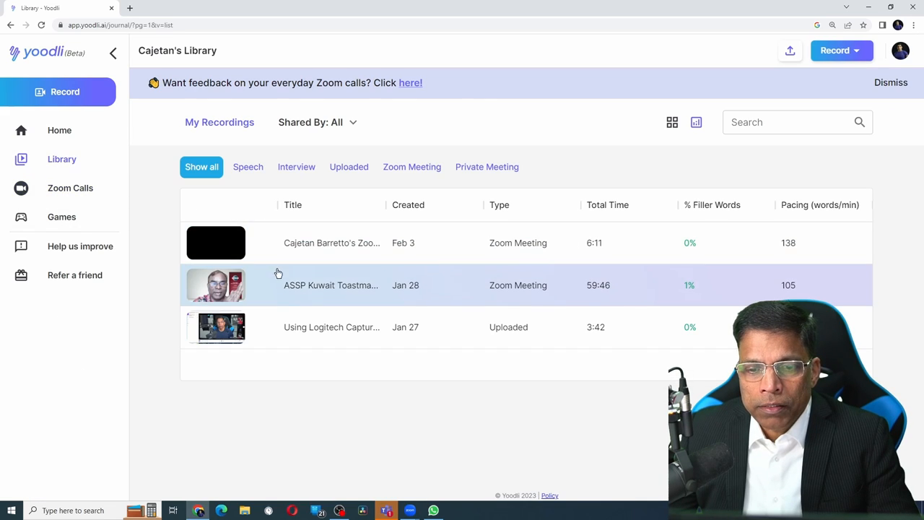
mouse_move(485, 242)
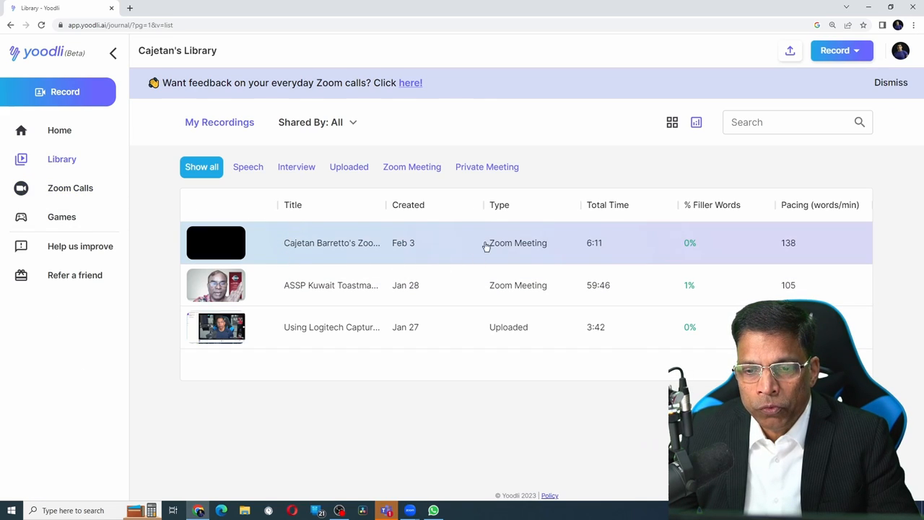
mouse_move(377, 239)
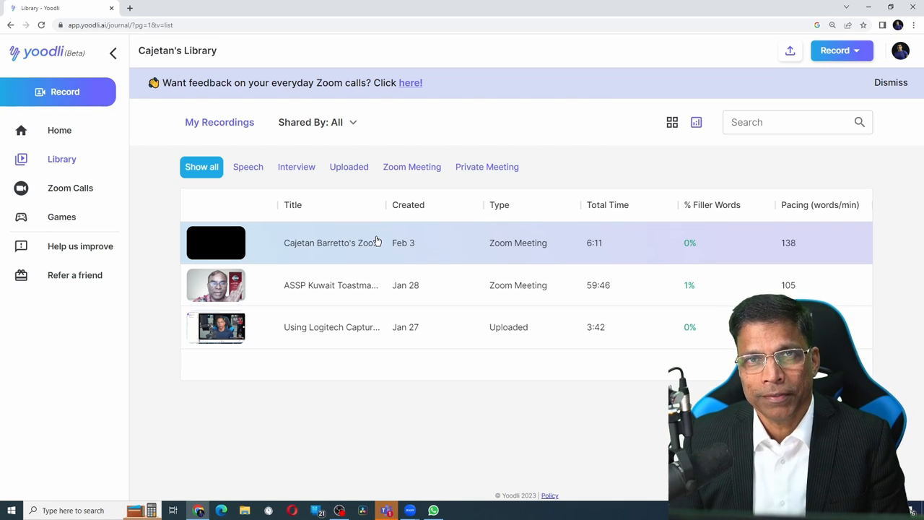
mouse_move(335, 297)
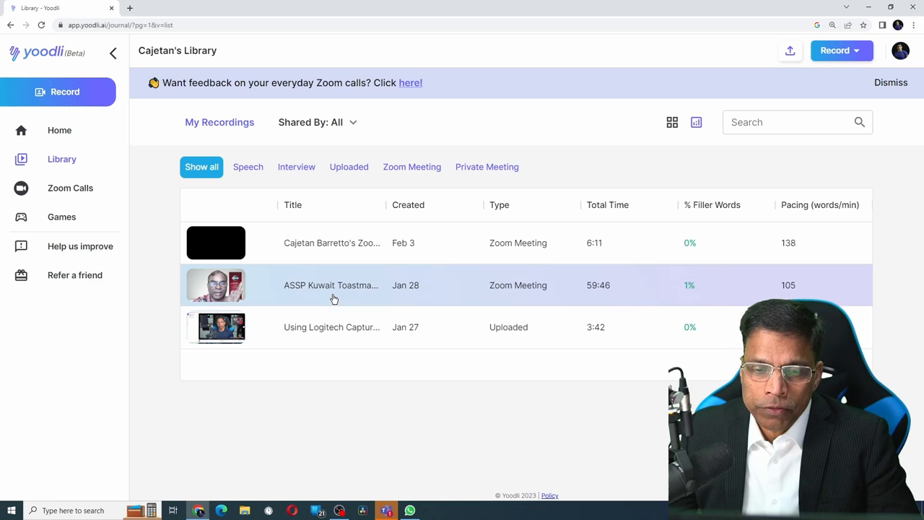
click(335, 298)
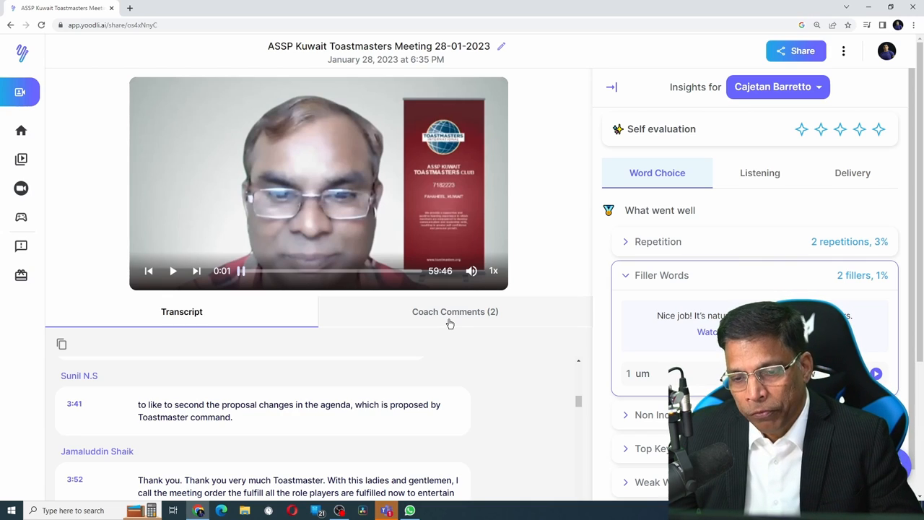
- Show the Coach Comments (2) and reach the AI Speech Coach's suggested rewrite of the opening remarks
click(453, 312)
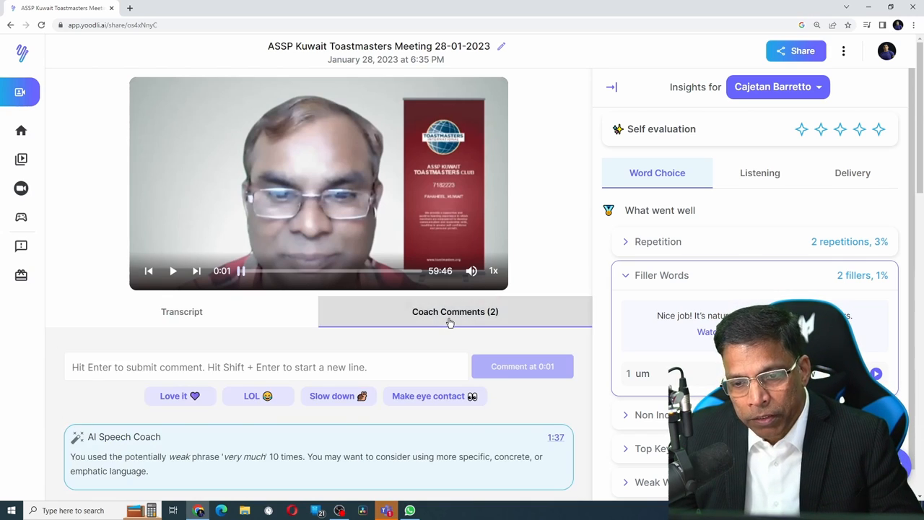
scroll(down, 3)
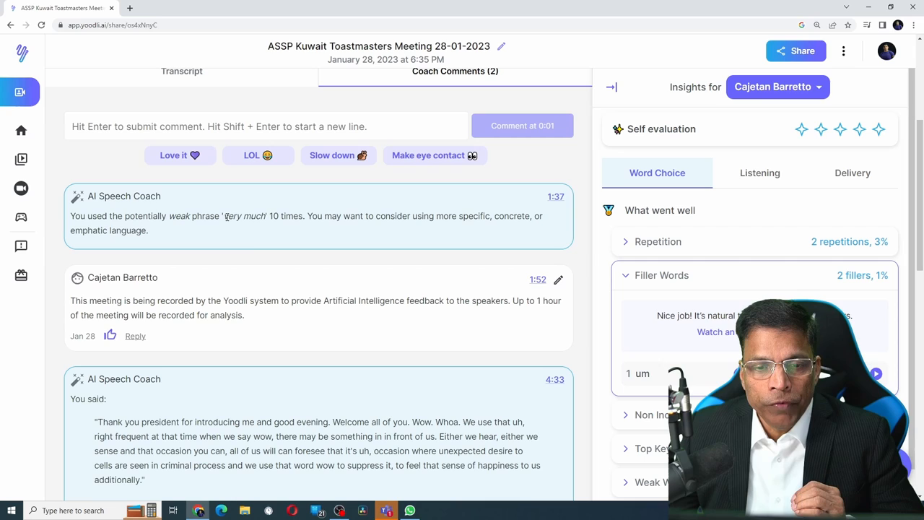
scroll(down, 3)
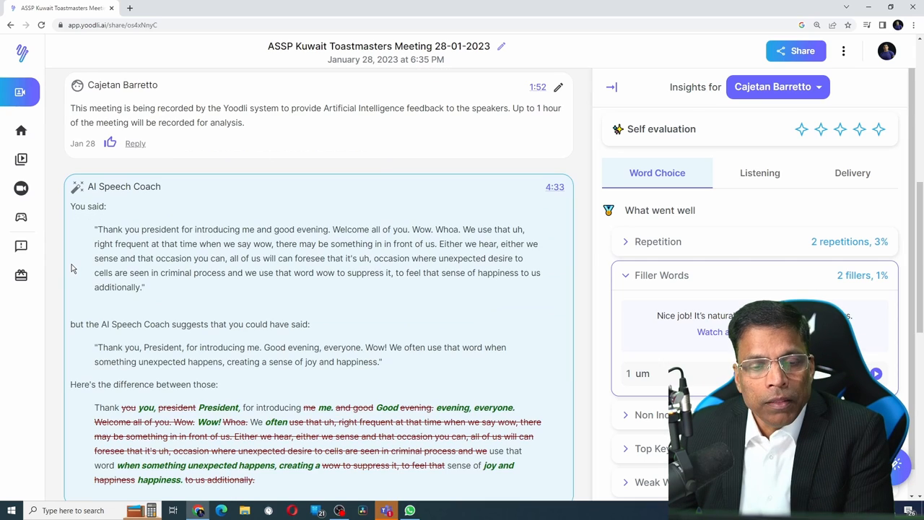
drag(94, 230, 113, 243)
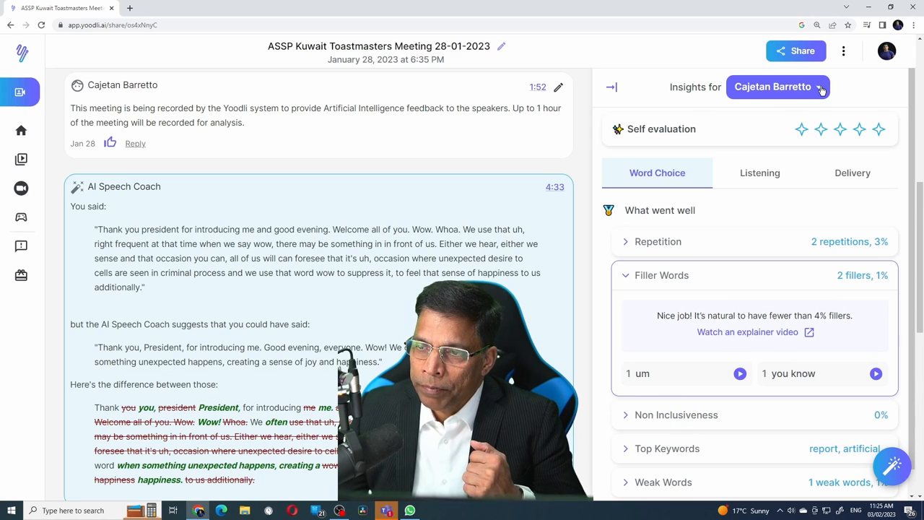
click(777, 87)
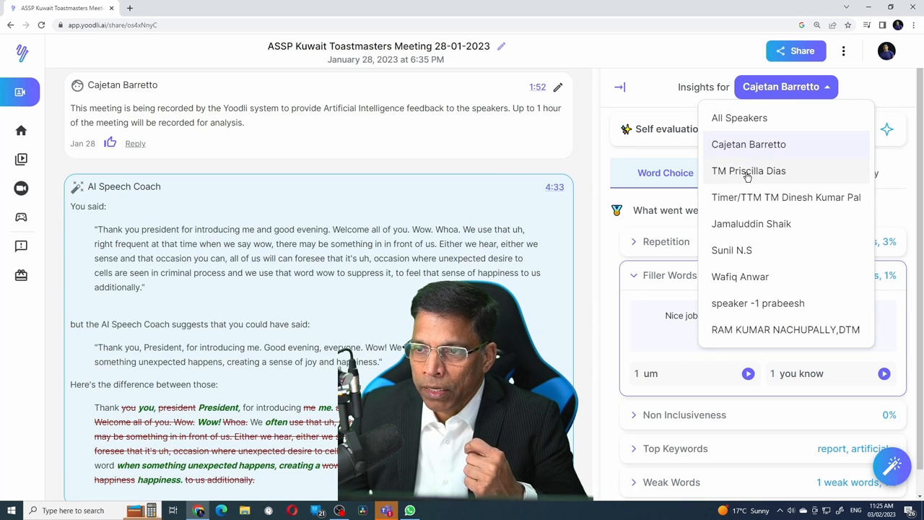
click(748, 170)
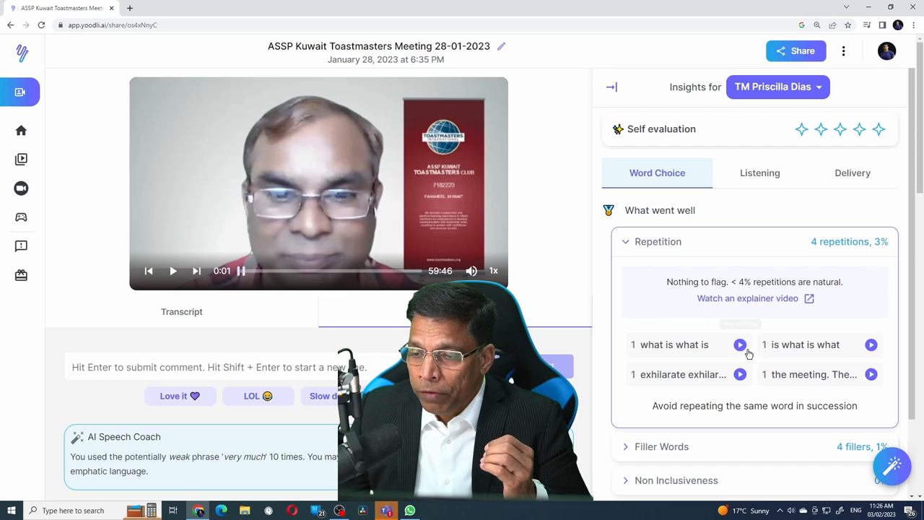
mouse_move(739, 345)
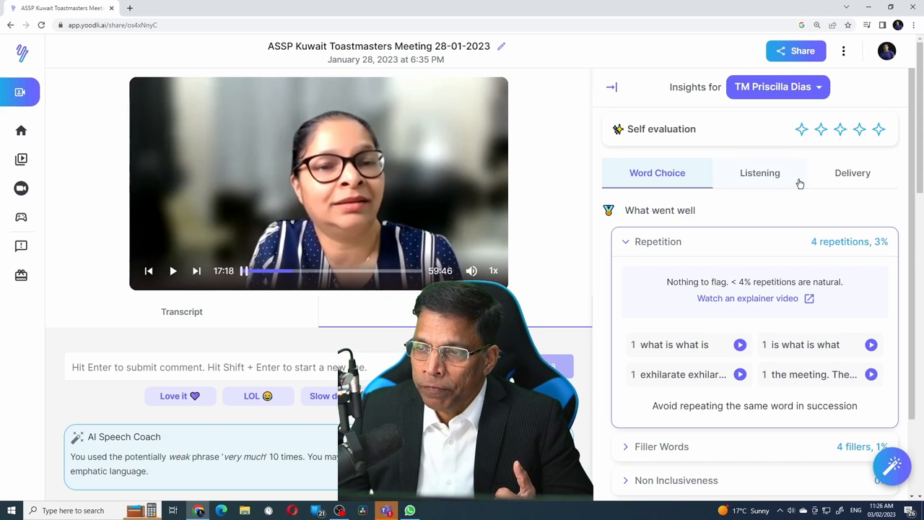
- View Priscilla's delivery insights, expanding Smiles and playing then pausing her 17:58-18:05 smile moment
click(852, 173)
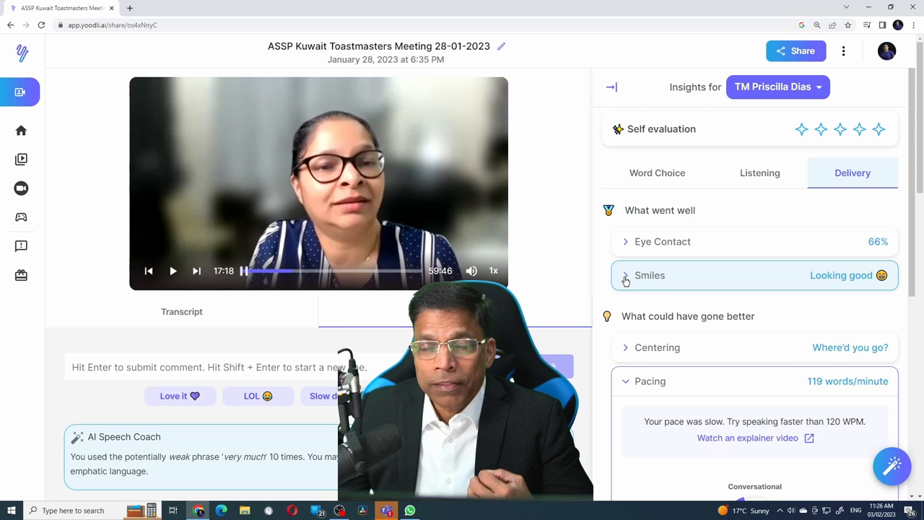
click(625, 274)
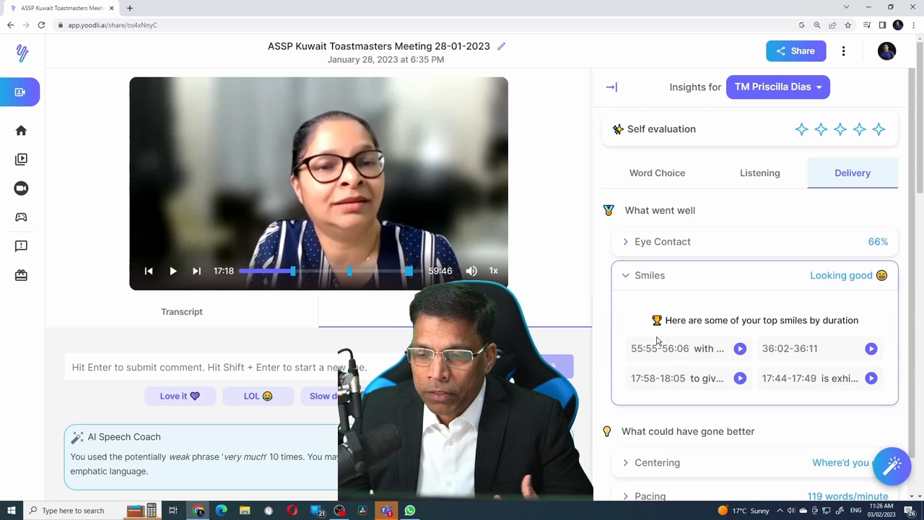
mouse_move(739, 379)
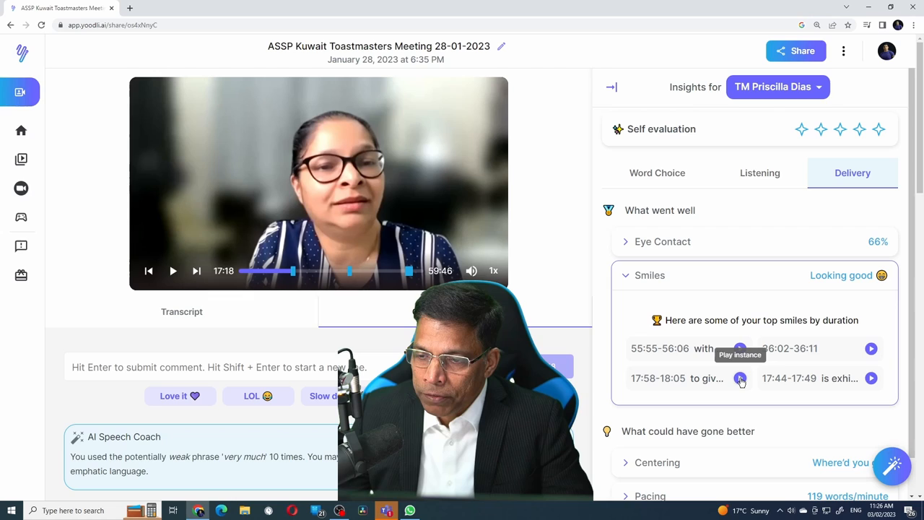
click(740, 378)
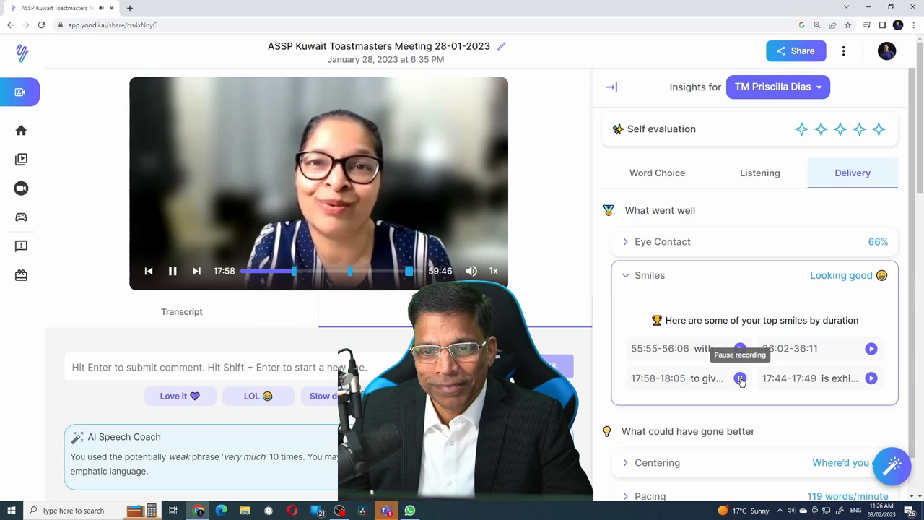
click(173, 271)
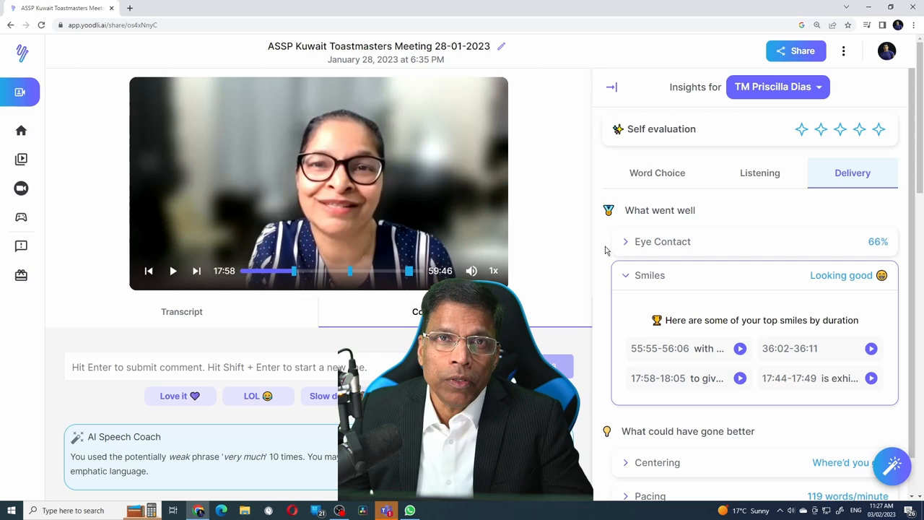
- Expand her Pacing details showing 119 words/minute, flagged as slow
scroll(down, 3)
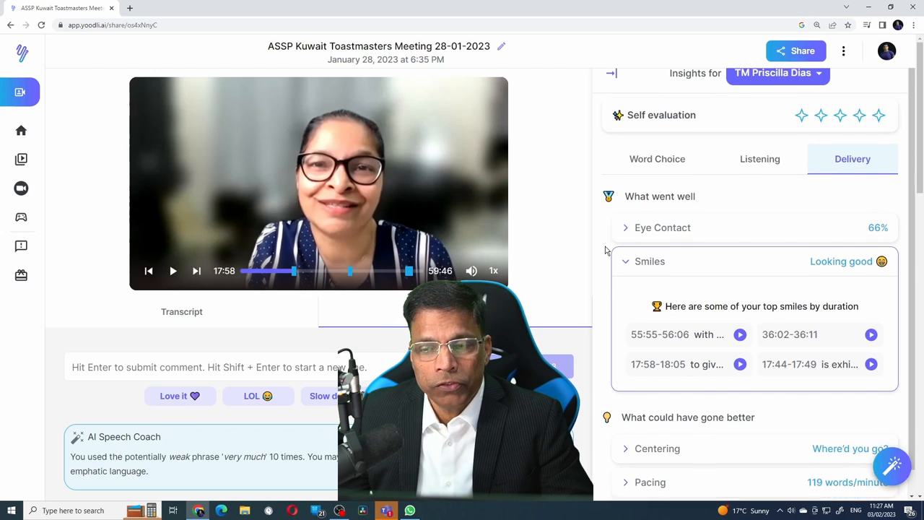
scroll(down, 3)
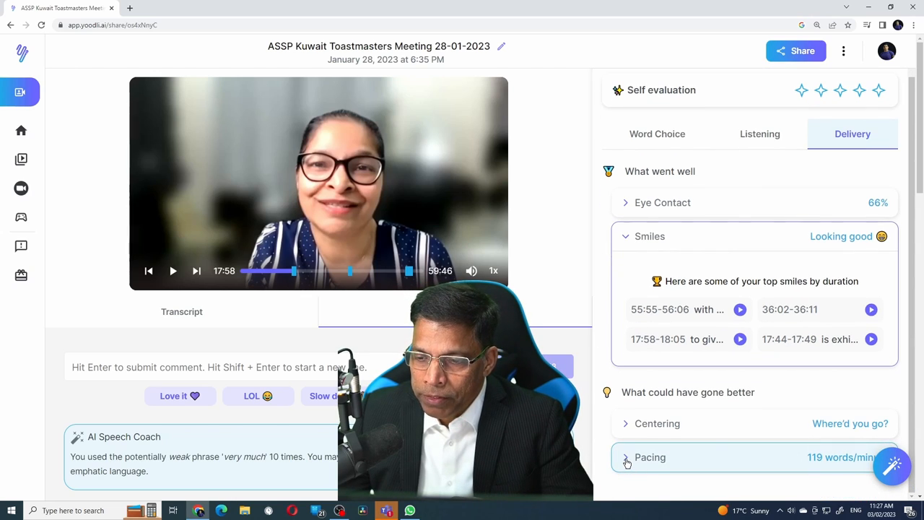
click(625, 456)
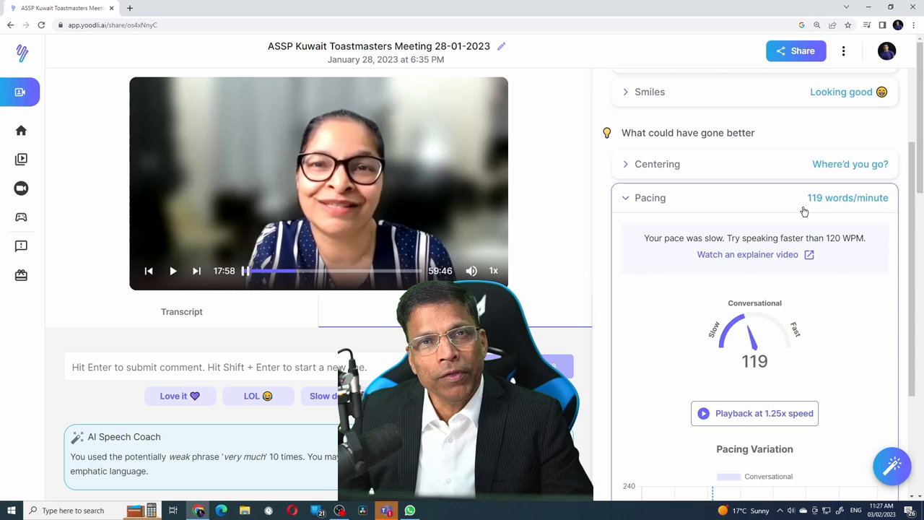